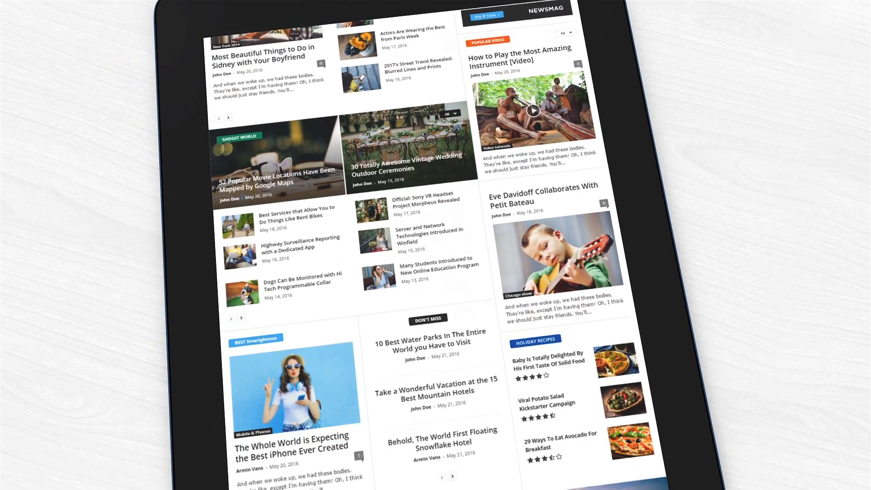
# Scroll down through the Newsmag welcome page in the dashboard
pyautogui.scroll(-3)
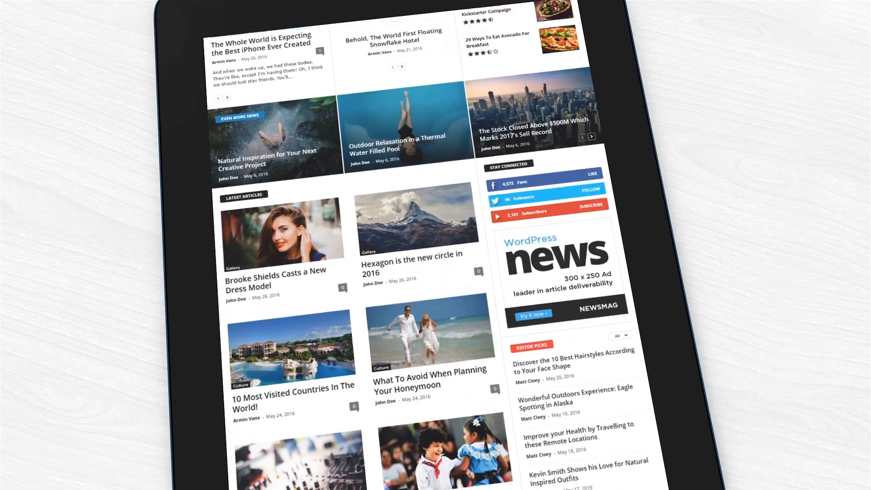
pyautogui.scroll(-3)
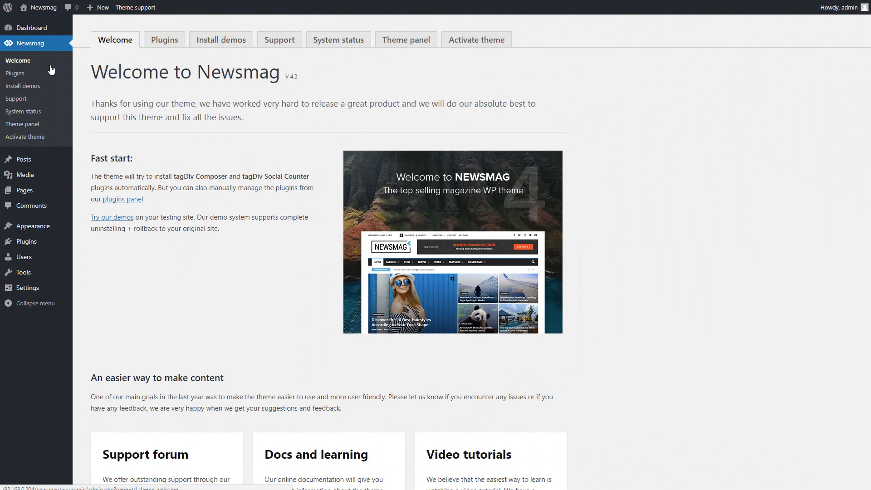
# Browse the Newsmag demo thumbnails, including Default, Magazine, Food and Fashion
pyautogui.click(220, 40)
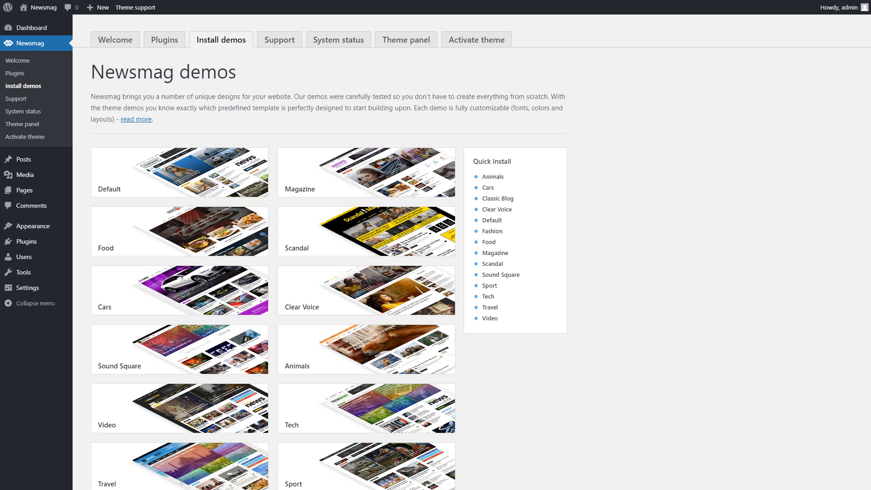
pyautogui.scroll(-3)
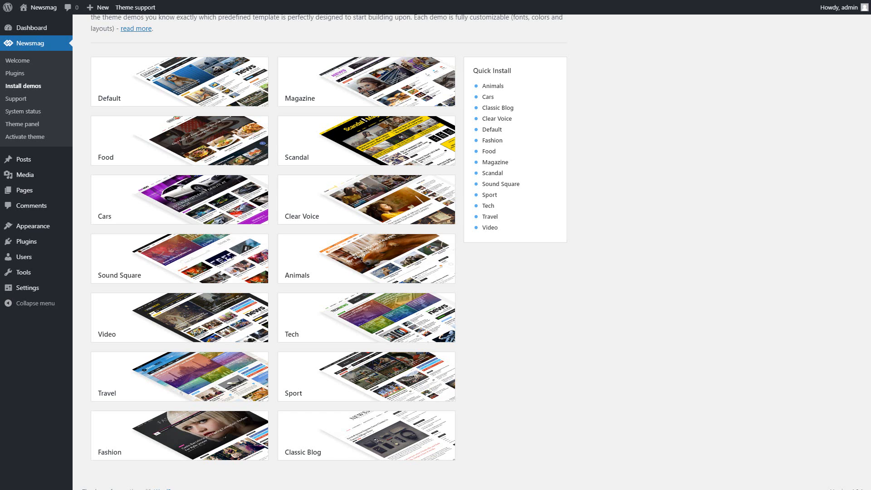
pyautogui.moveTo(178, 435)
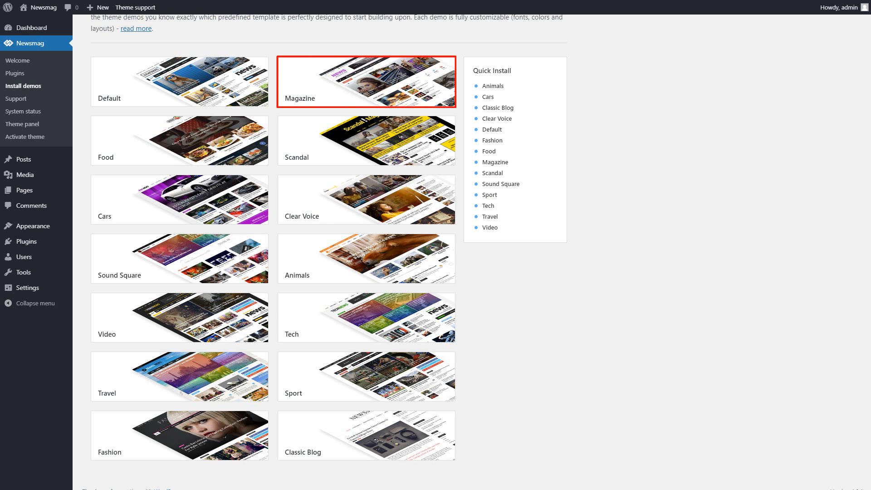
# Preview the Magazine demo after toggling its import option to settings only
pyautogui.click(365, 82)
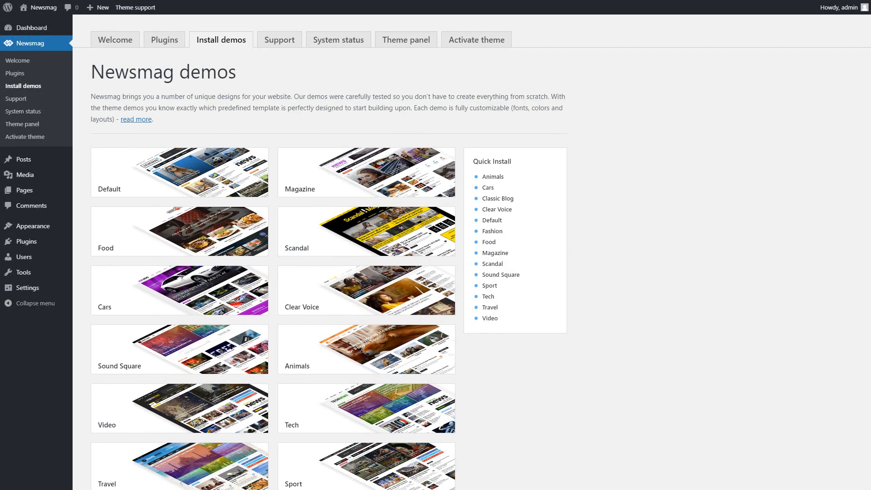
pyautogui.moveTo(595, 262)
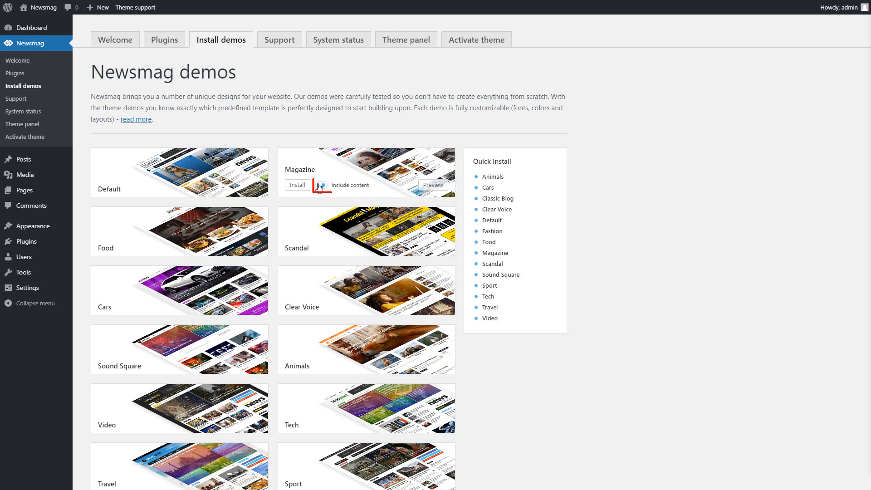
pyautogui.click(320, 185)
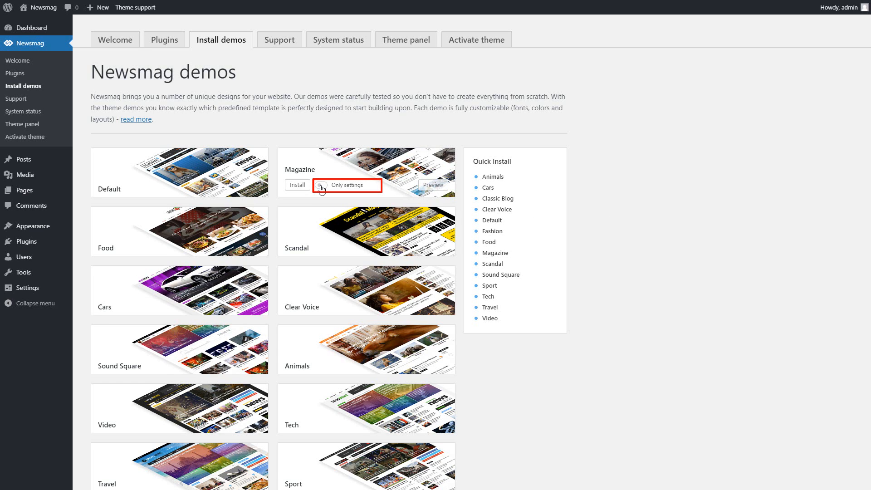
pyautogui.click(322, 185)
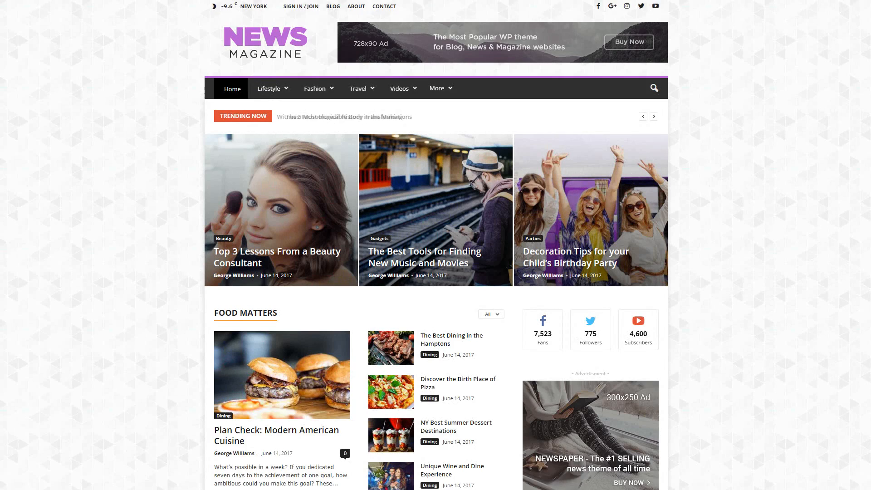
# Scroll through the Magazine demo preview, then return to the demos list
pyautogui.scroll(-3)
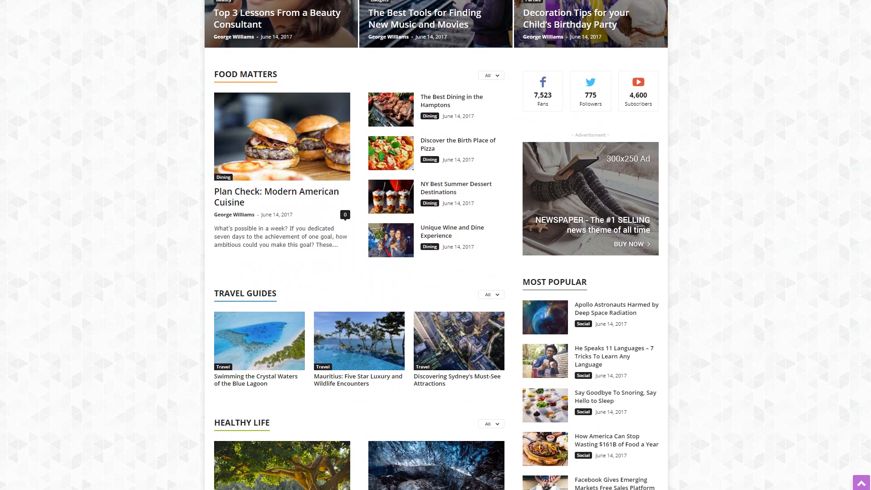
pyautogui.scroll(-3)
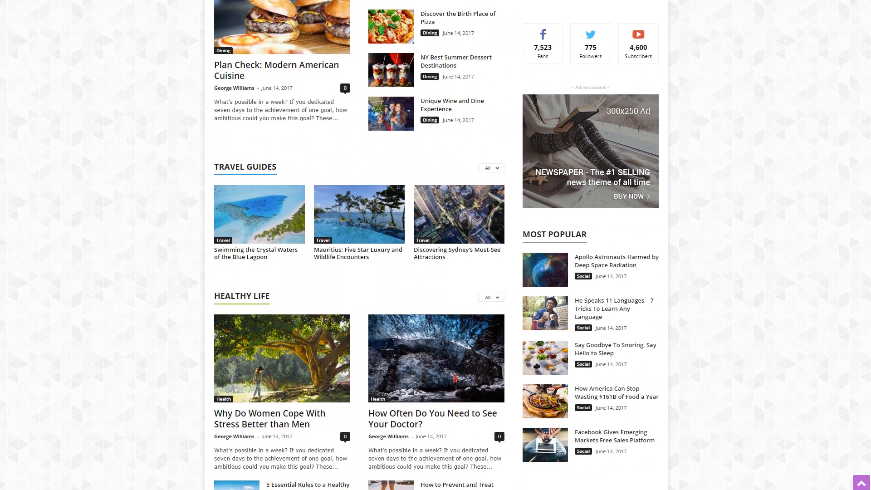
pyautogui.scroll(-3)
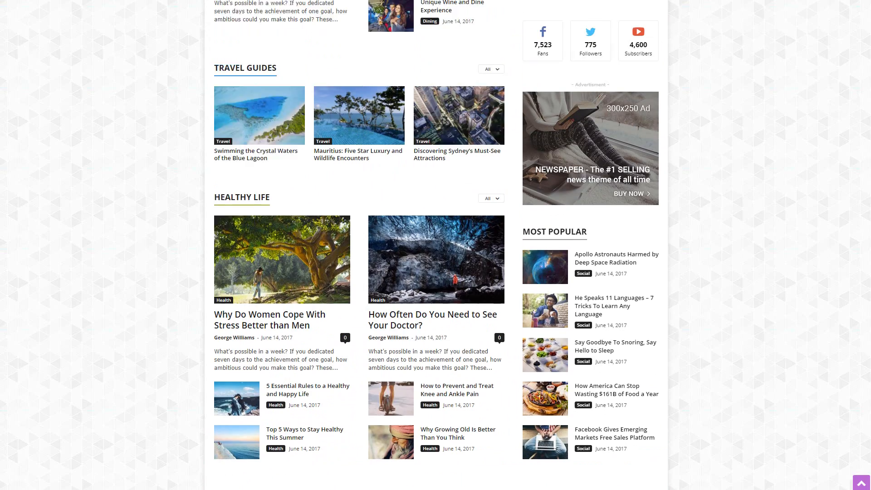
pyautogui.scroll(3)
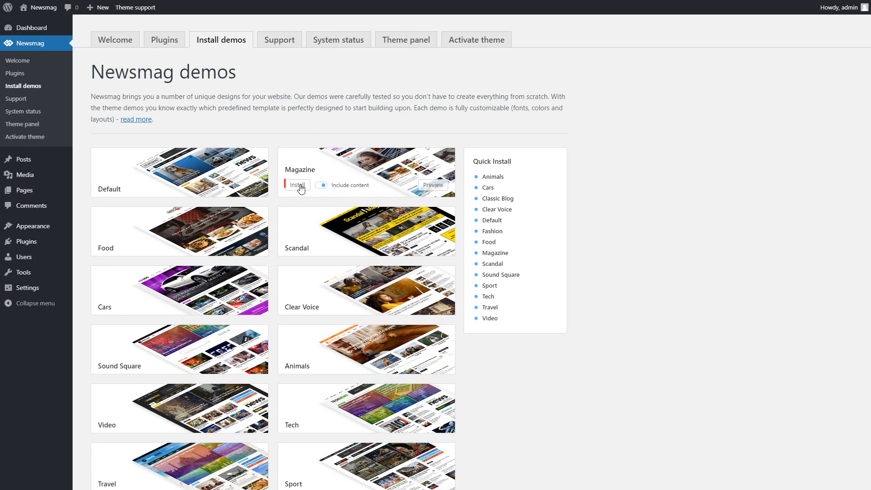
# Install the Magazine demo with content and confirm with Yes
pyautogui.click(296, 185)
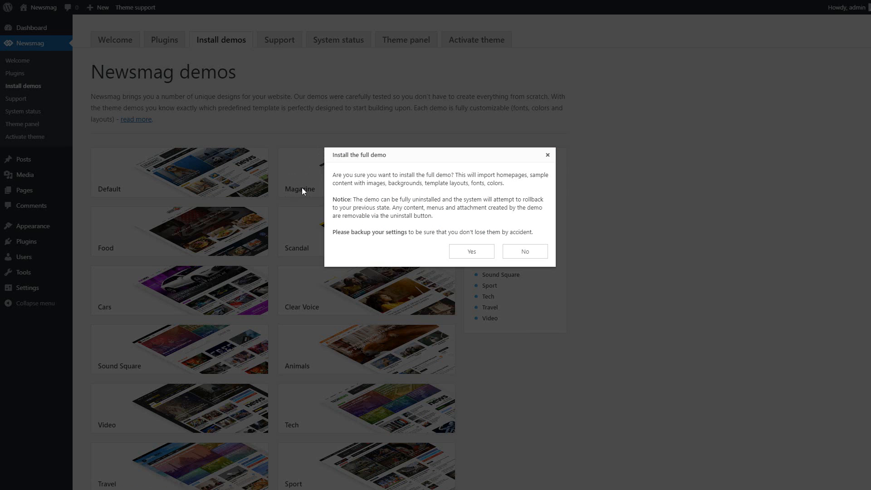
pyautogui.moveTo(433, 259)
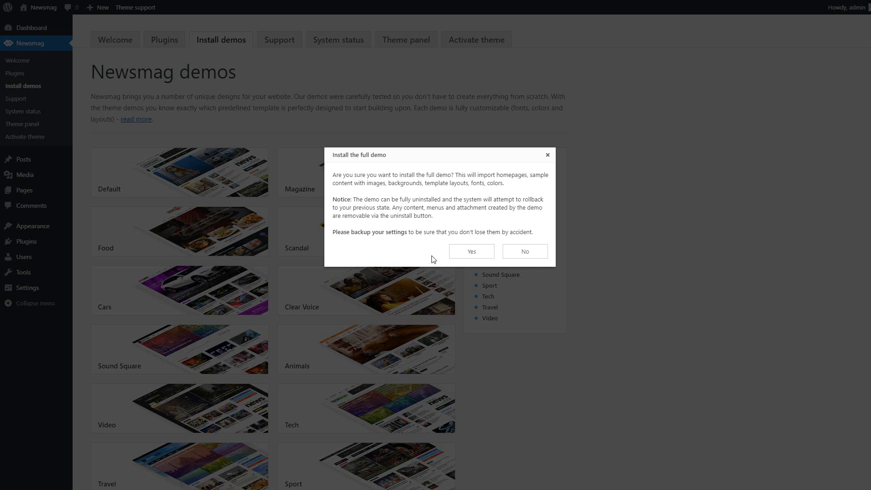
pyautogui.moveTo(462, 258)
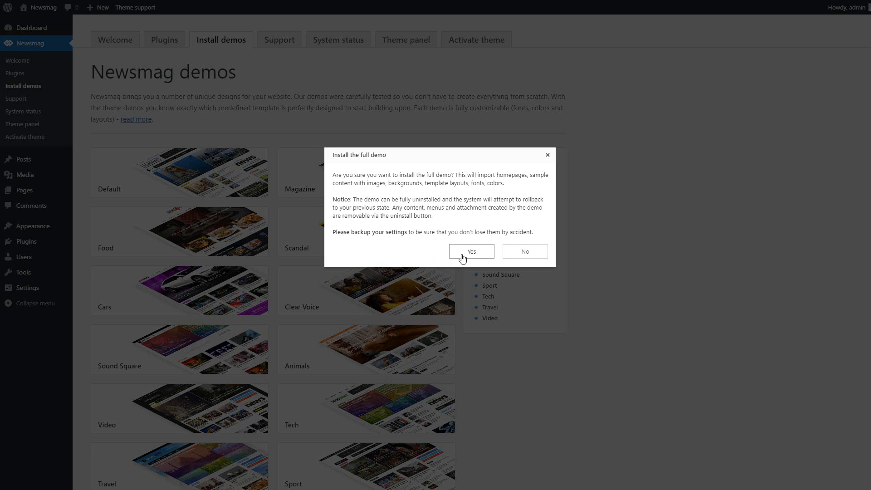
pyautogui.click(471, 251)
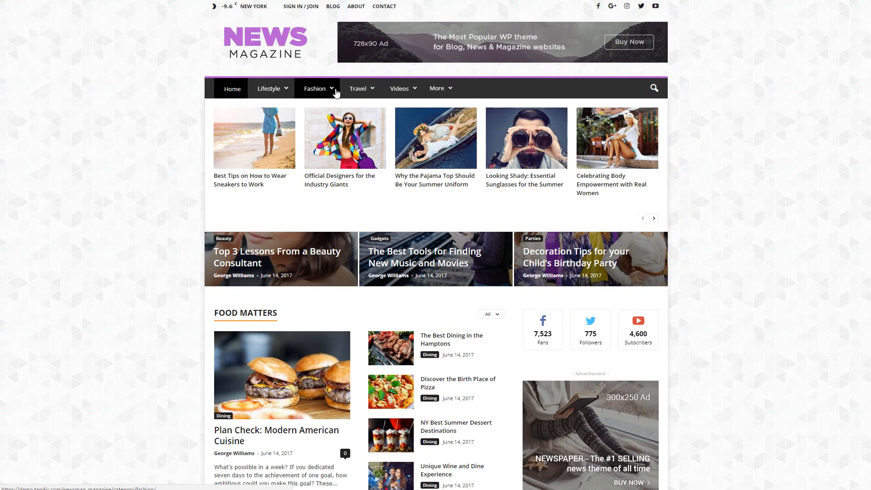
pyautogui.click(437, 89)
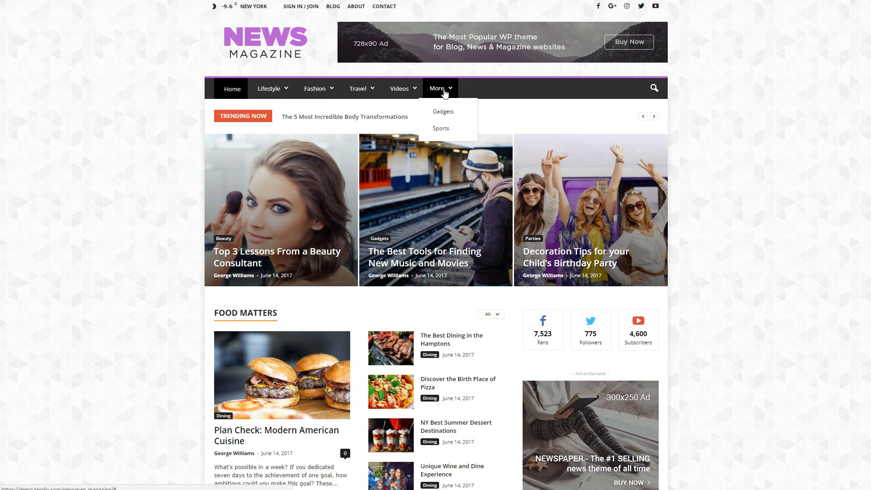
pyautogui.scroll(-3)
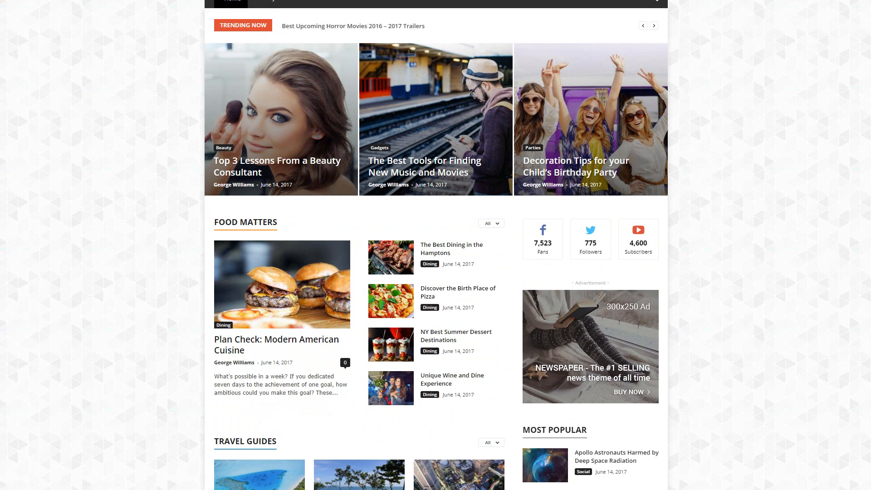
pyautogui.scroll(-3)
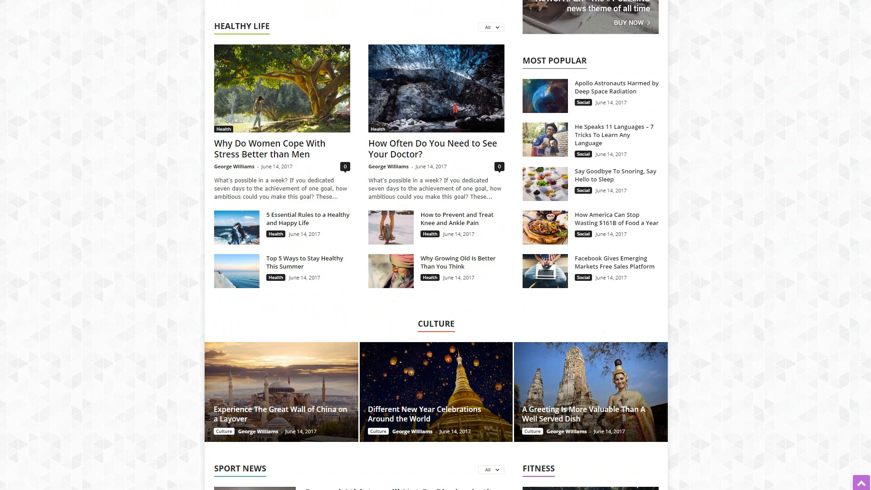
pyautogui.scroll(-3)
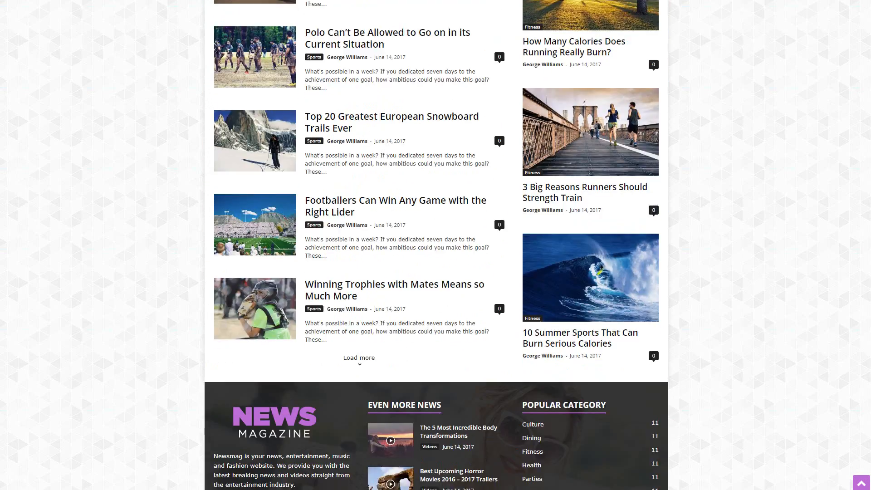
pyautogui.scroll(-3)
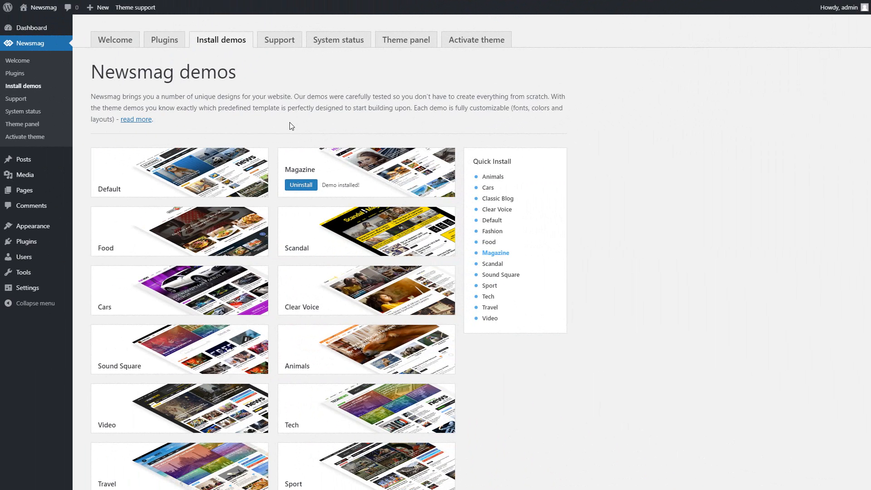
# Uninstall the Magazine demo and confirm removing its content and settings
pyautogui.click(300, 185)
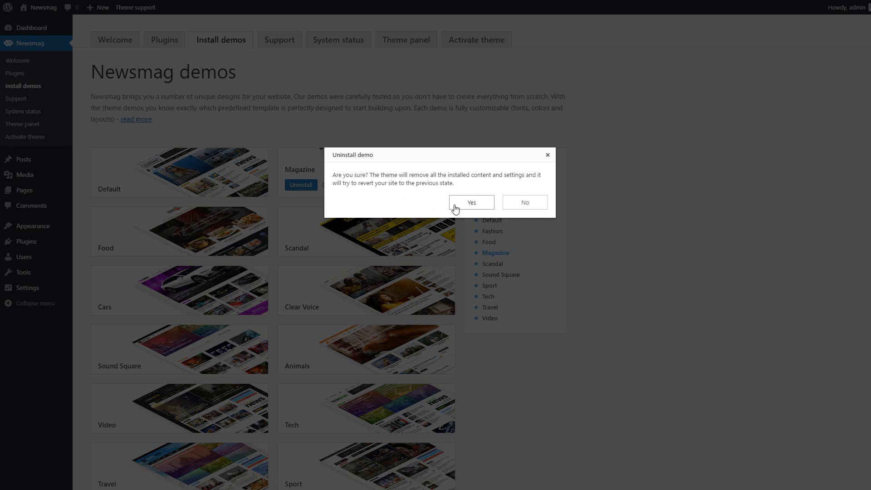
pyautogui.click(471, 201)
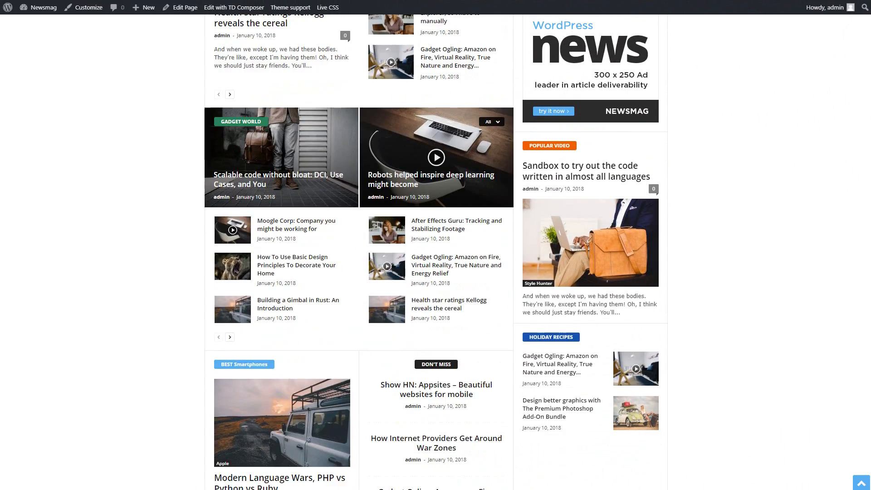
pyautogui.scroll(3)
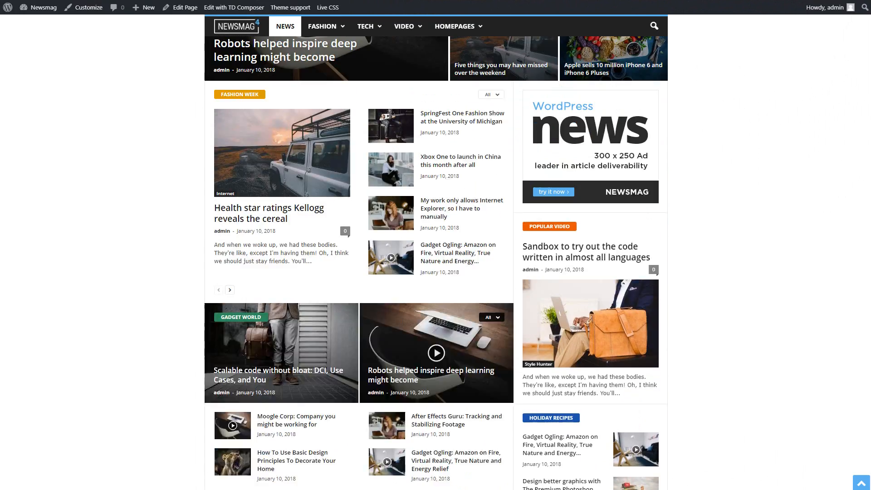